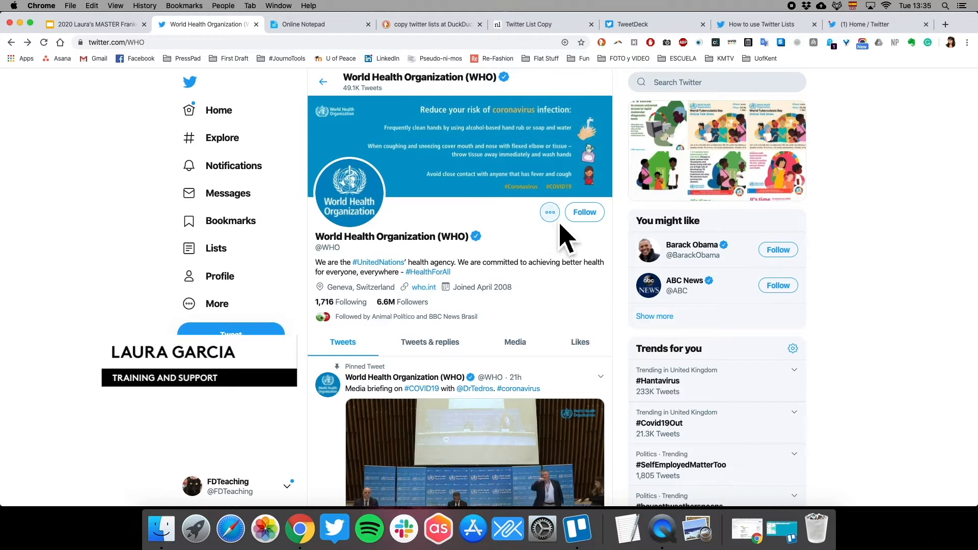
Open WHO's lists page showing Leadership Team and Health News Outlets
click(550, 212)
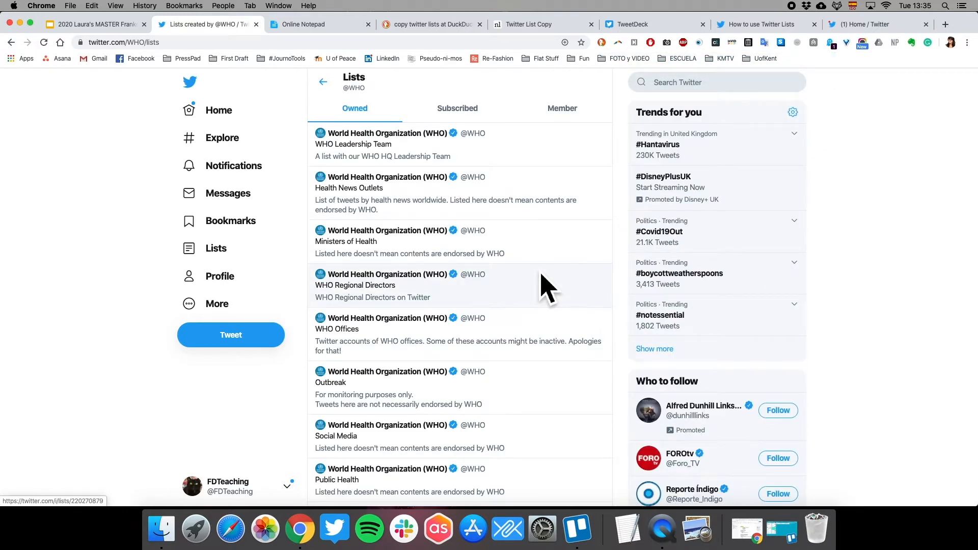
scroll(down, 3)
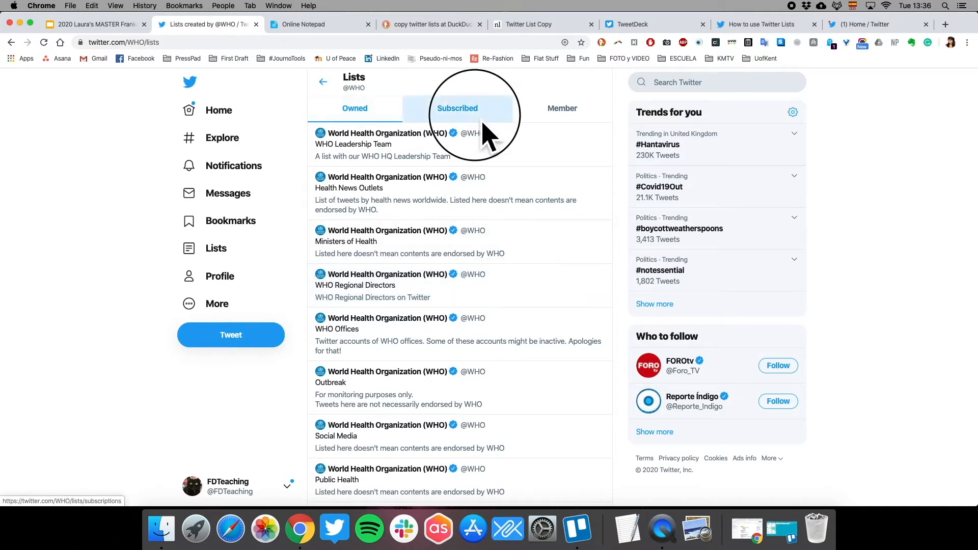
click(458, 108)
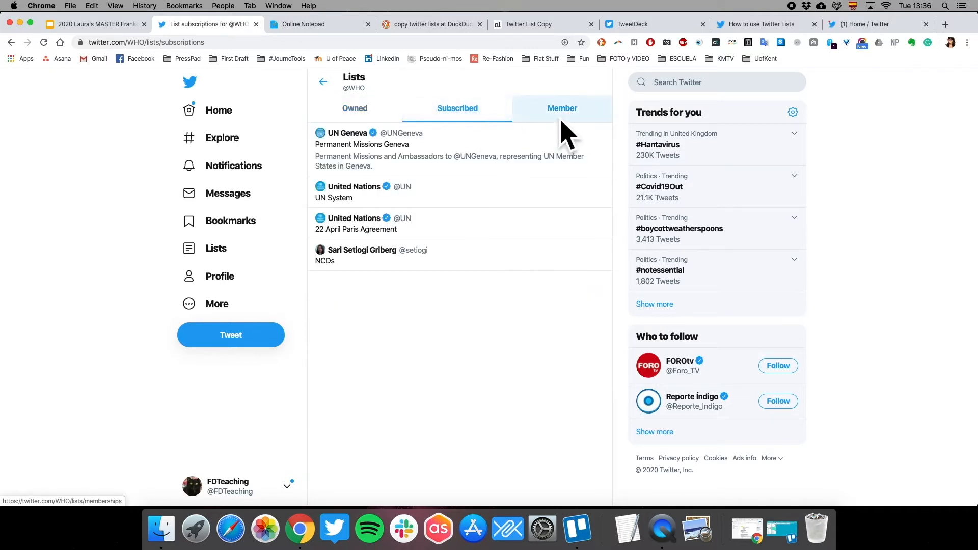
click(561, 108)
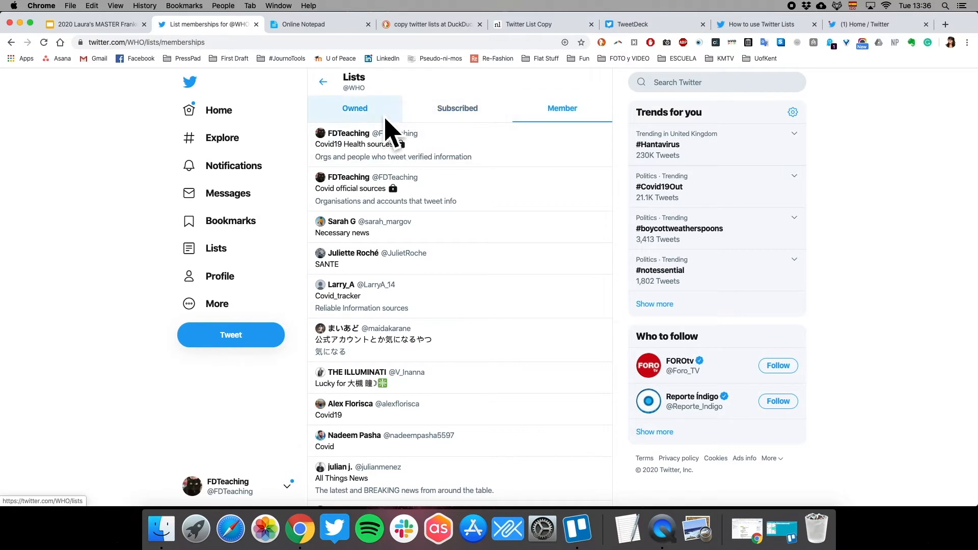
click(354, 108)
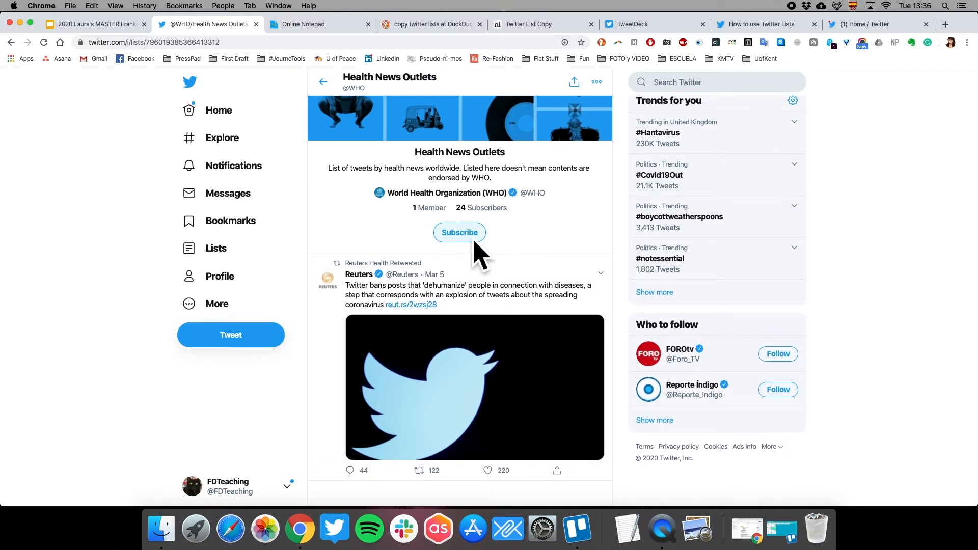
Subscribe to the Health News Outlets list, raising its subscriber count to 25
click(459, 232)
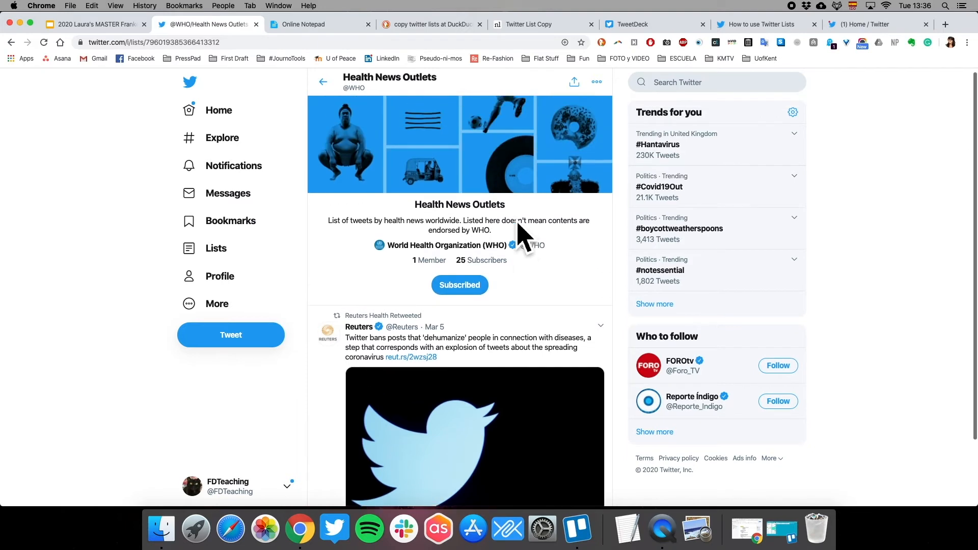
scroll(down, 3)
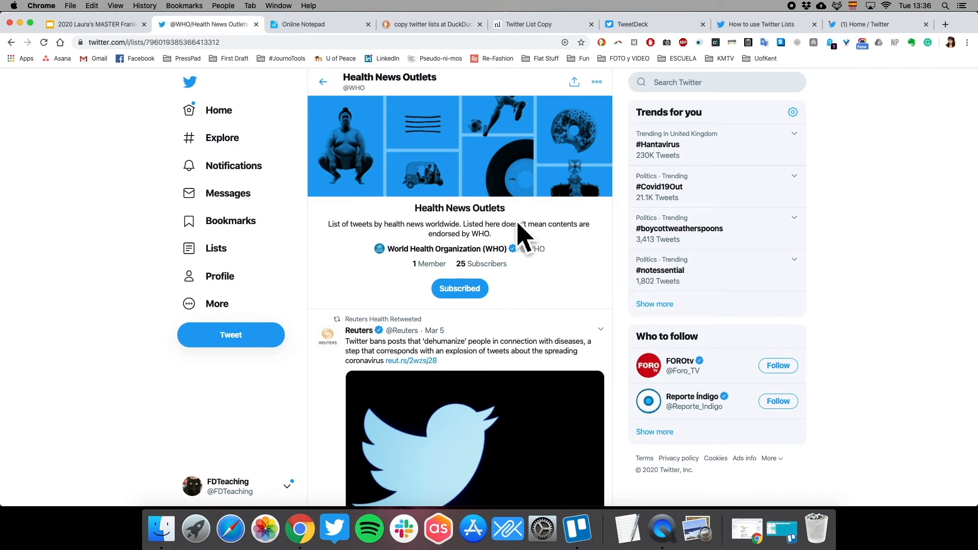
mouse_move(219, 276)
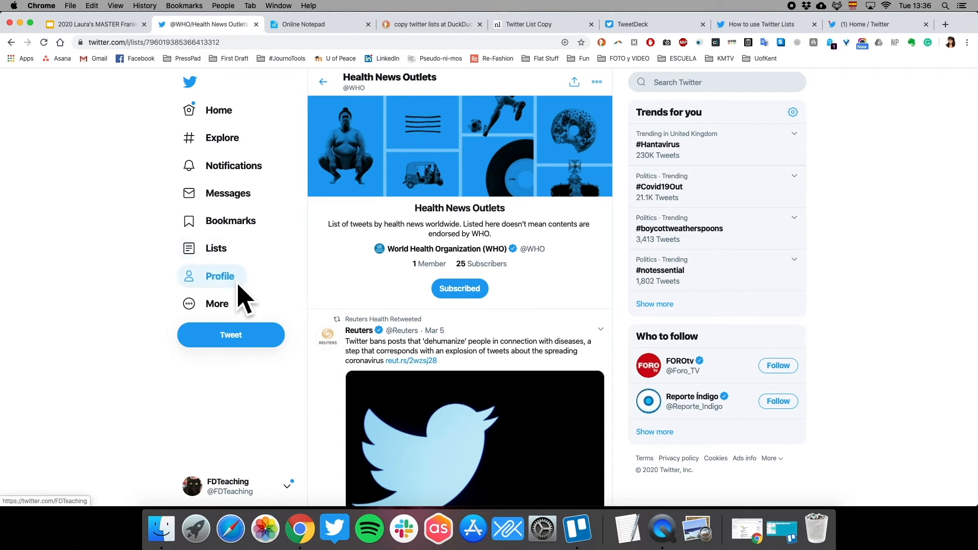
Open Health News Outlets from your own Subscribed lists, showing 25 subscribers
click(216, 247)
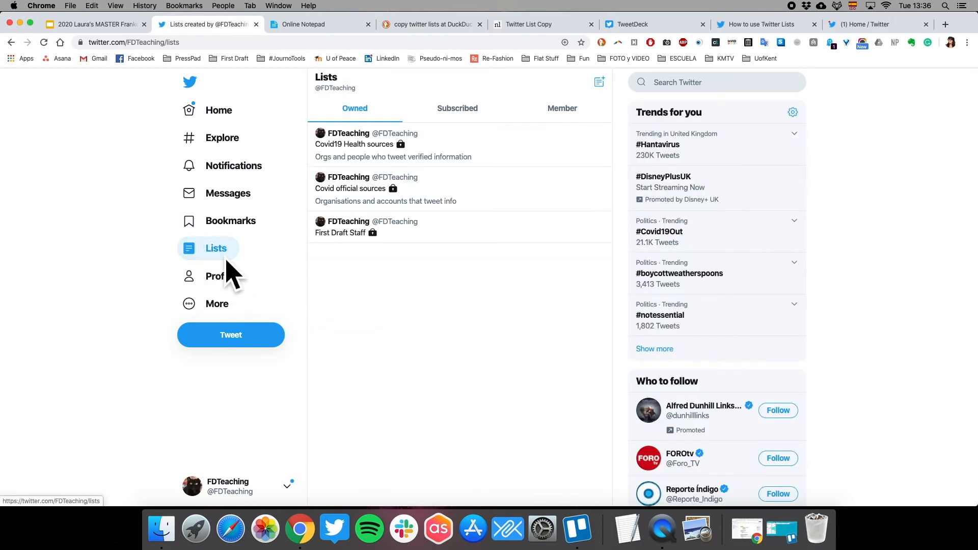
click(456, 108)
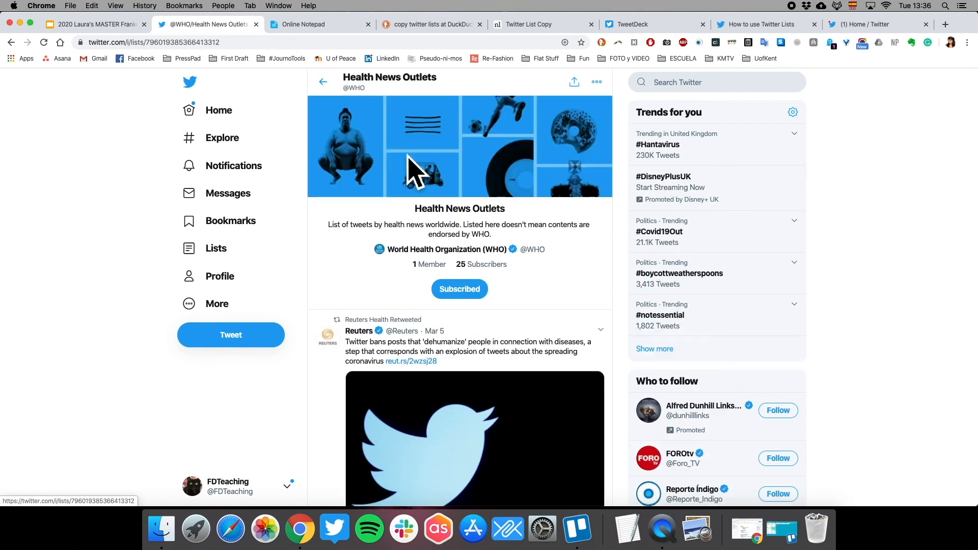
click(459, 288)
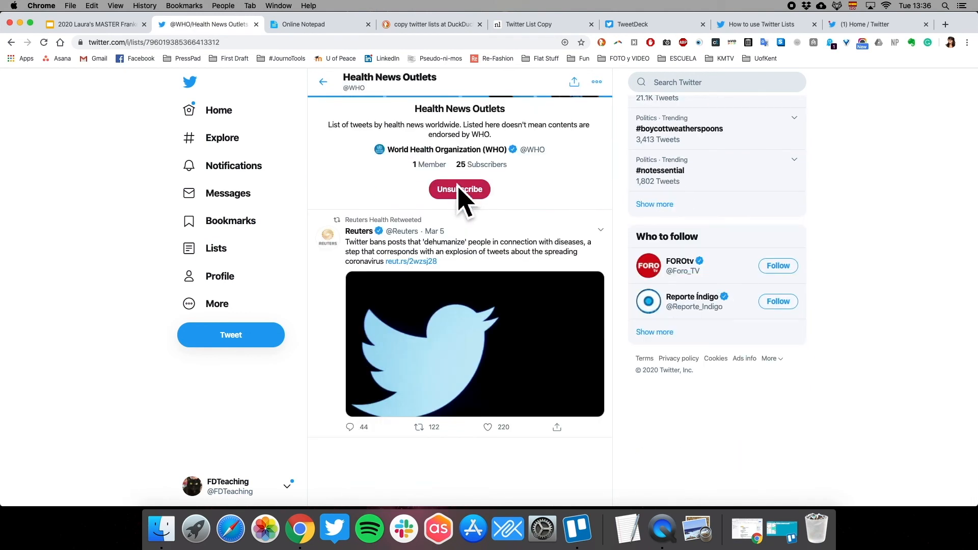